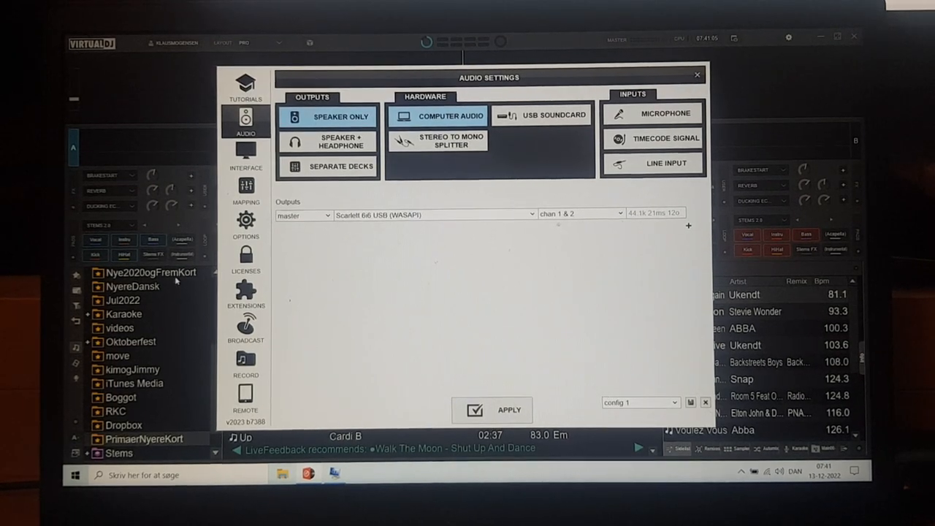
- Review the performance options confirming stemsRealtimeSeparation is Enabled, then leave the settings window
left_click(246, 222)
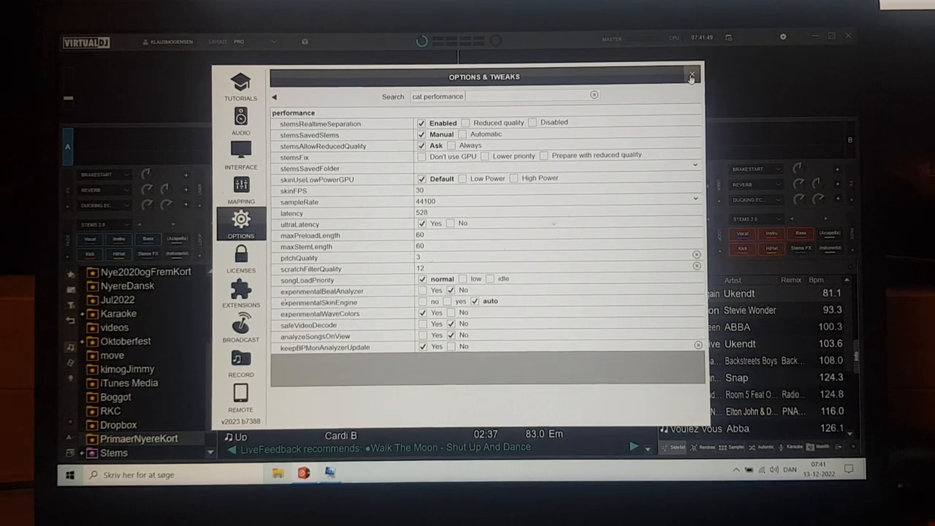
left_click(693, 76)
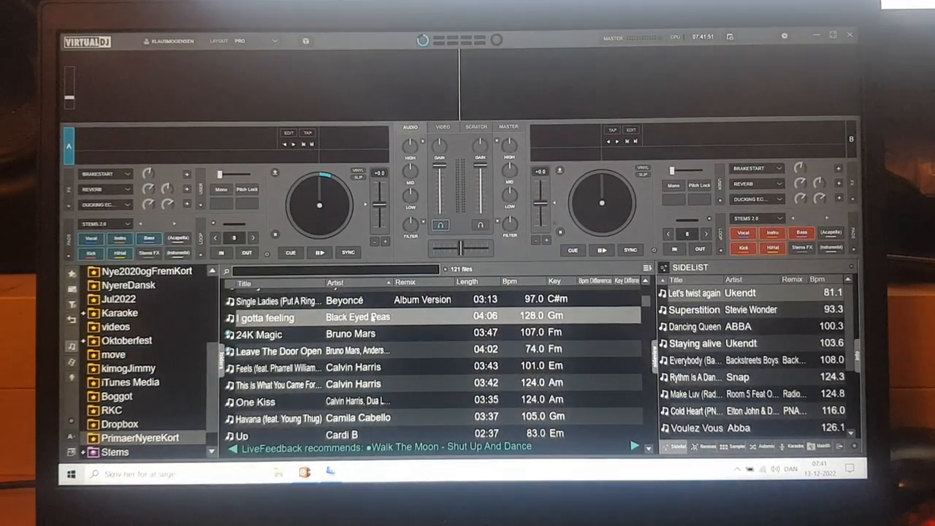
- Load Black Eyed Peas' 'I gotta feeling' from the browser onto deck 1
double_click(266, 317)
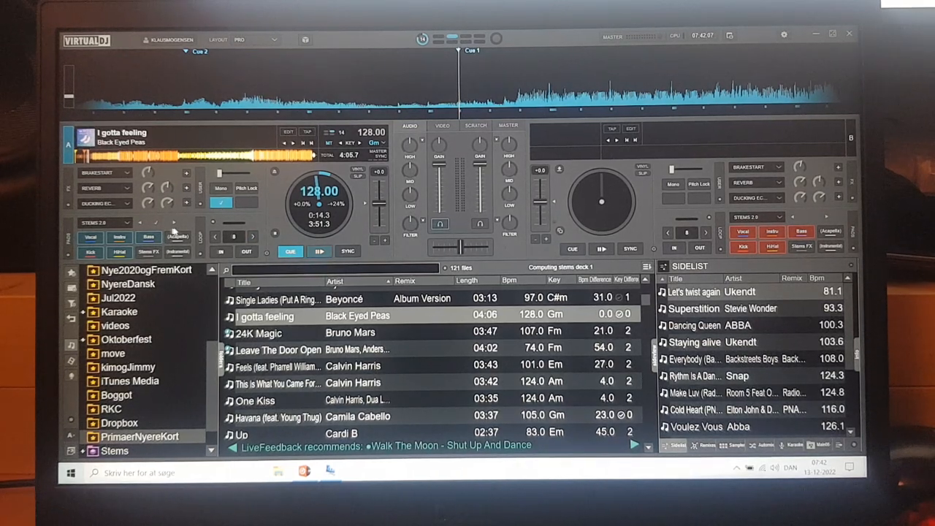
mouse_move(149, 237)
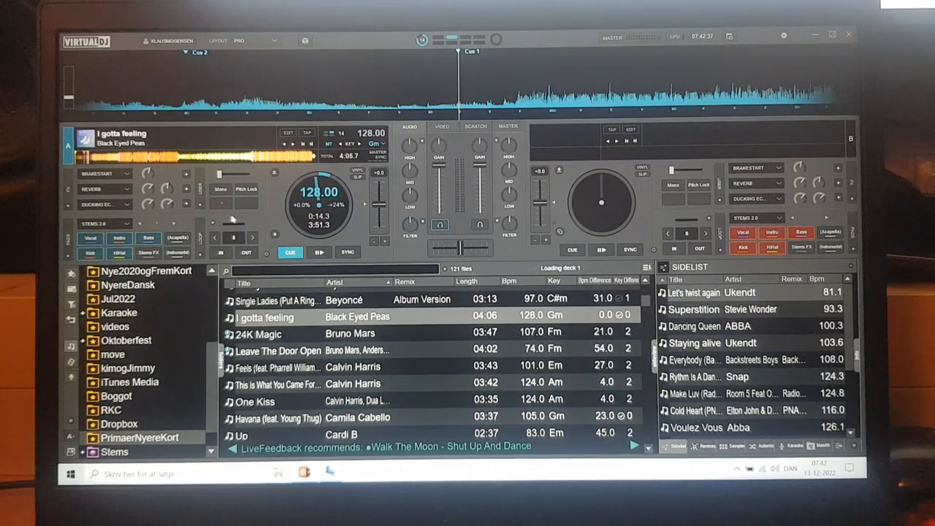
- Play 'I gotta feeling' on deck 1 briefly, then cue it back to its start point
left_click(221, 204)
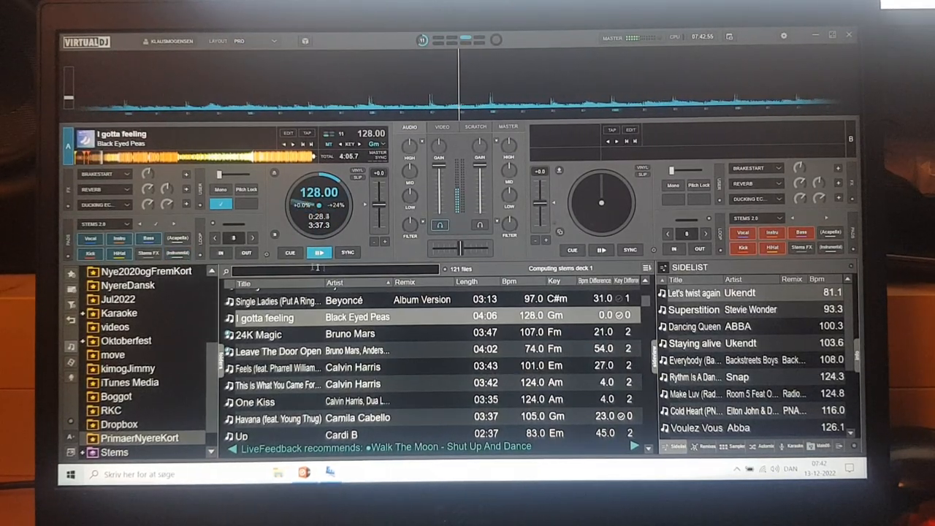
left_click(289, 251)
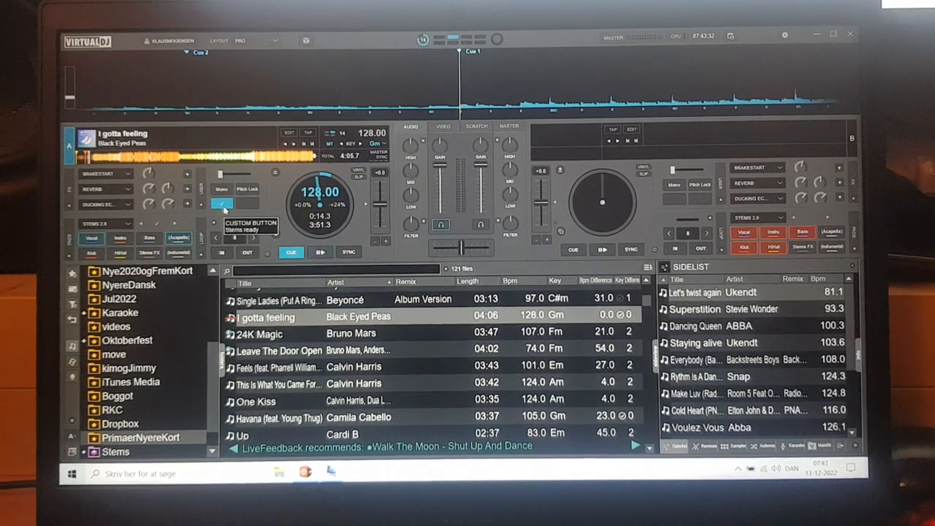
- Try a stem pad on deck 1, then show the empty Stems folder in the browser
left_click(320, 251)
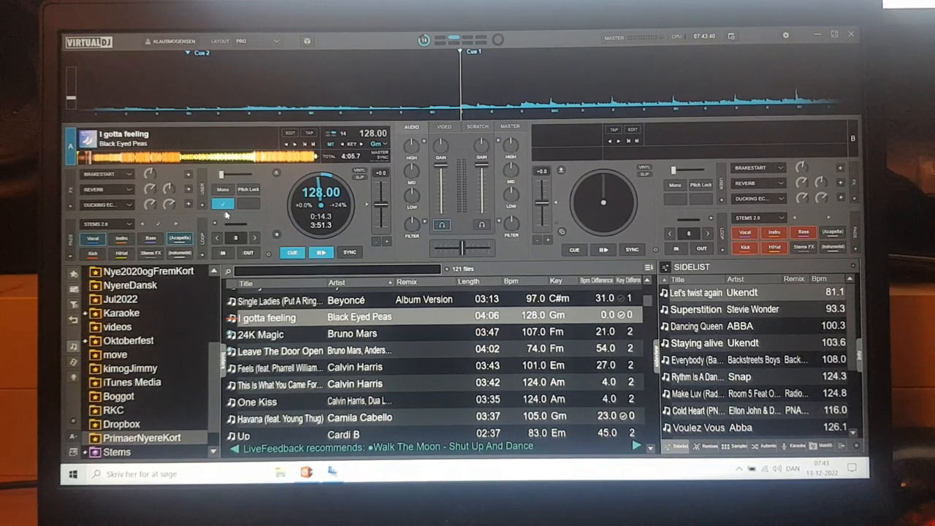
left_click(260, 334)
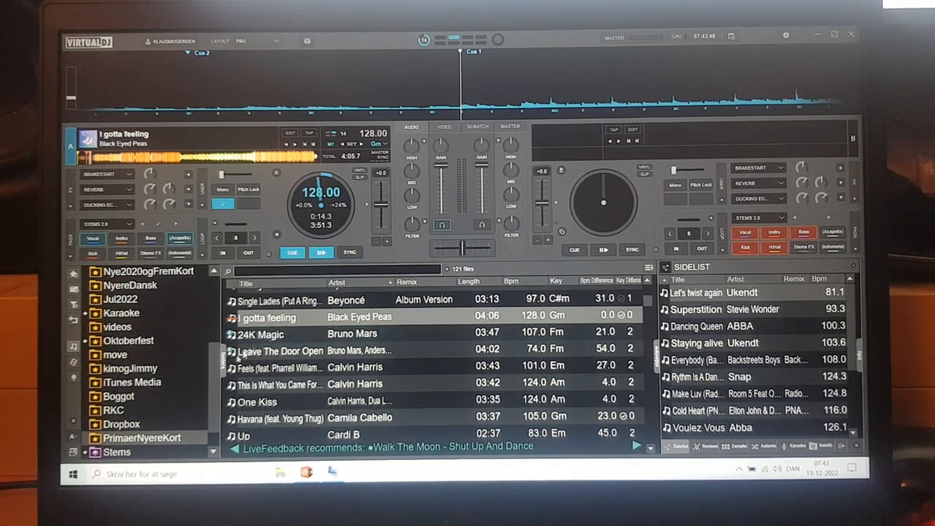
left_click(117, 453)
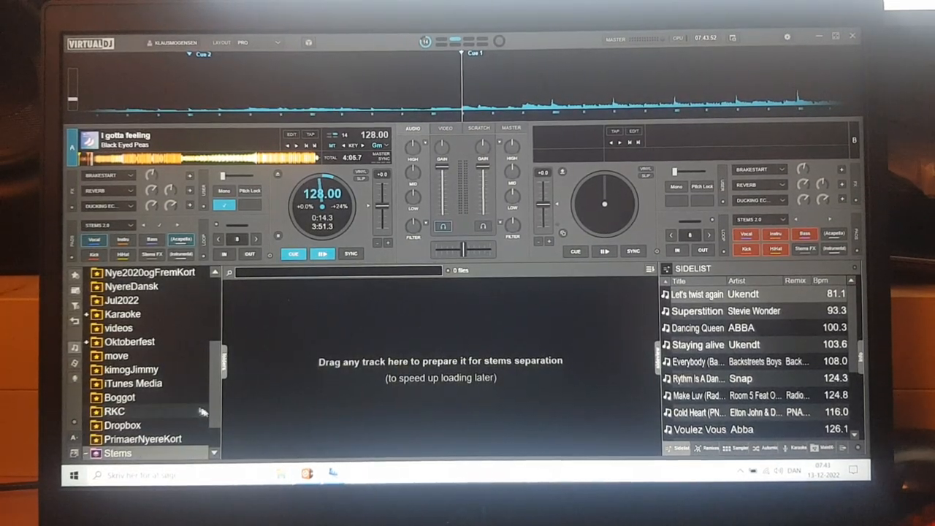
- Check the Stems folder's Prepared list, then return to the PrimaerNyereKort playlist
left_click(86, 453)
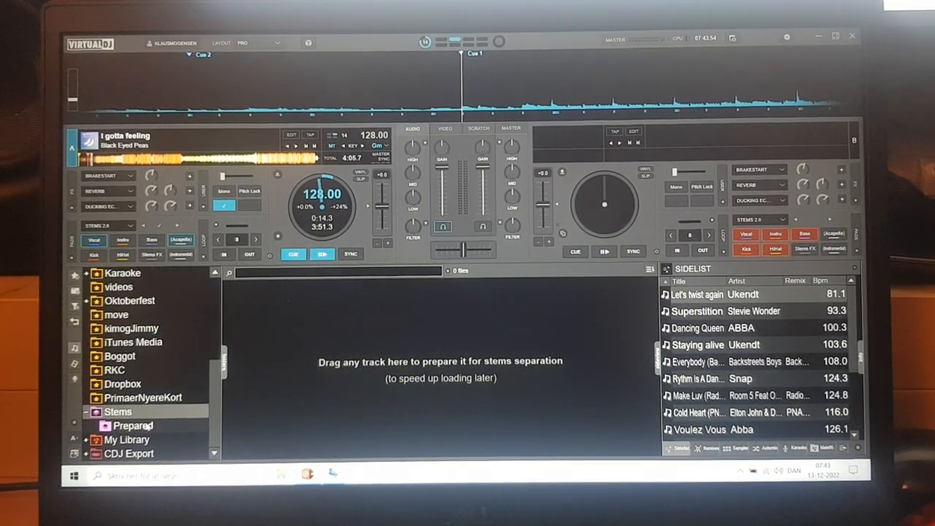
left_click(132, 425)
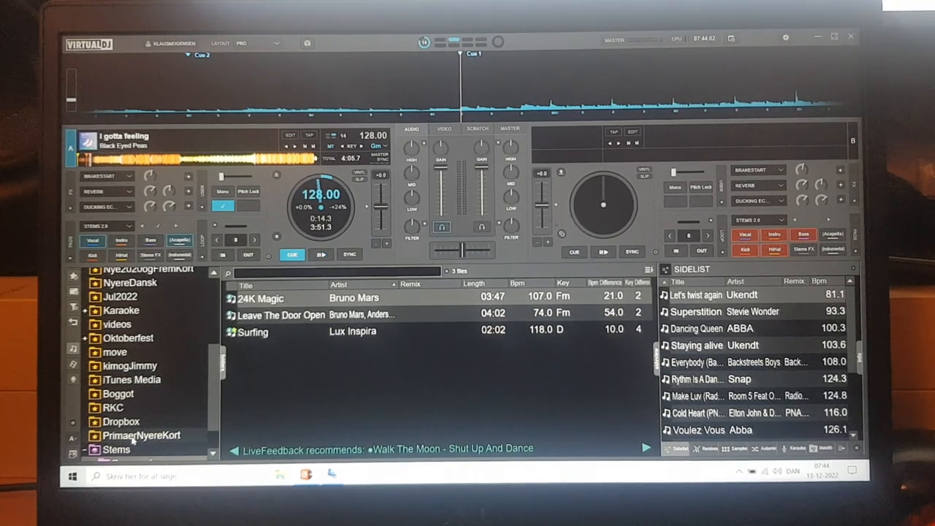
left_click(142, 436)
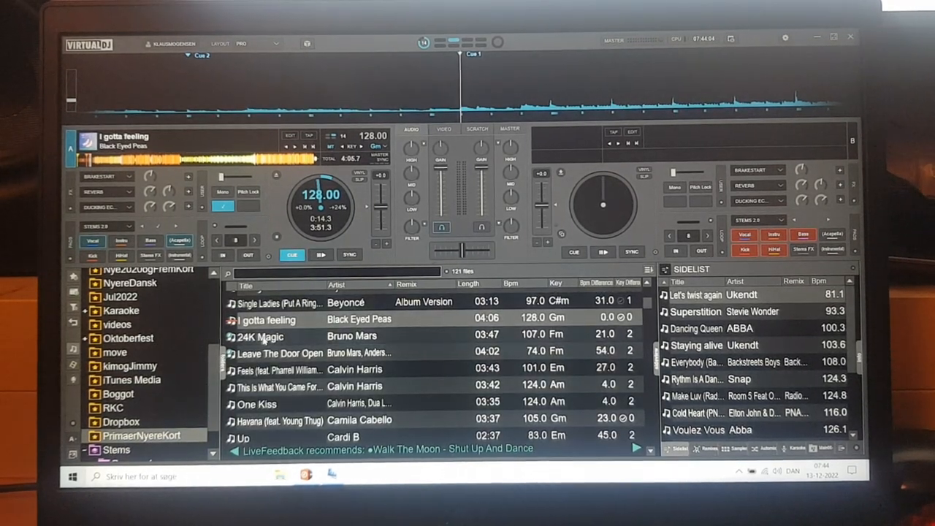
- Load Bruno Mars' '24K Magic' onto deck 1 and start it playing
double_click(260, 336)
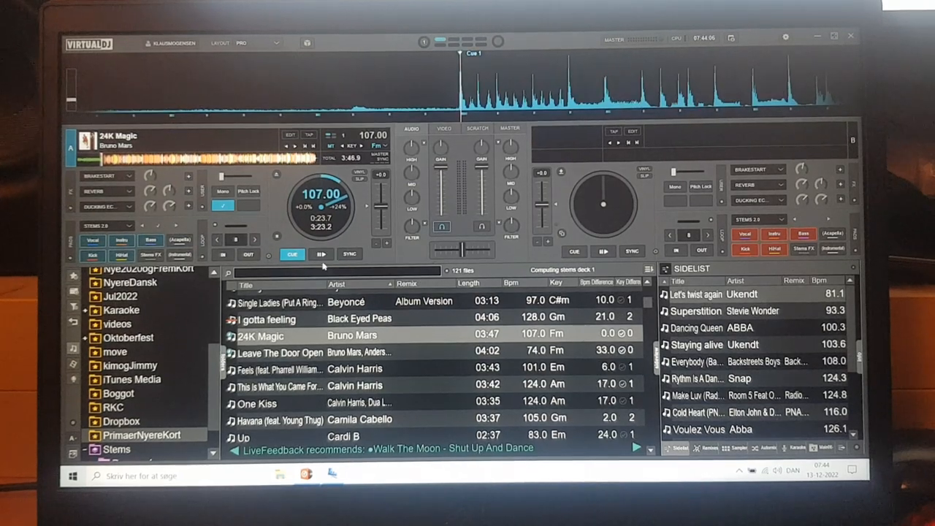
left_click(321, 254)
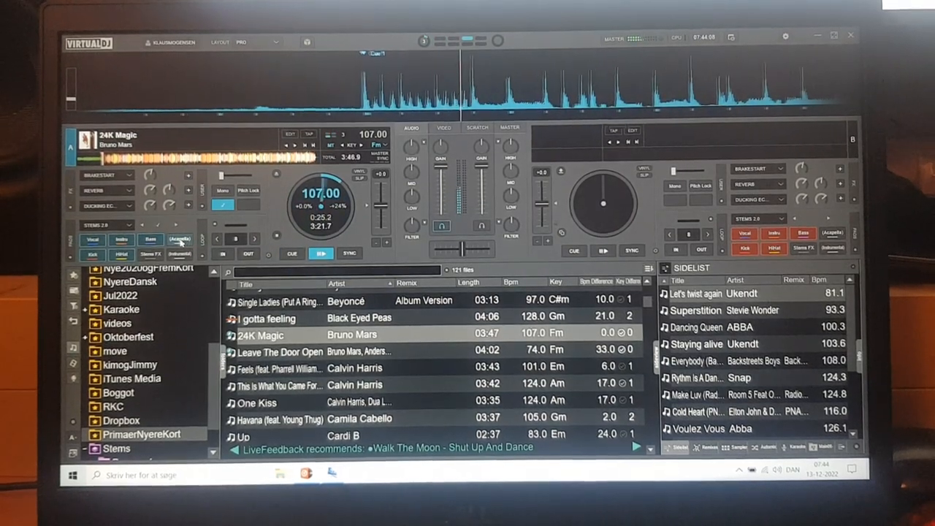